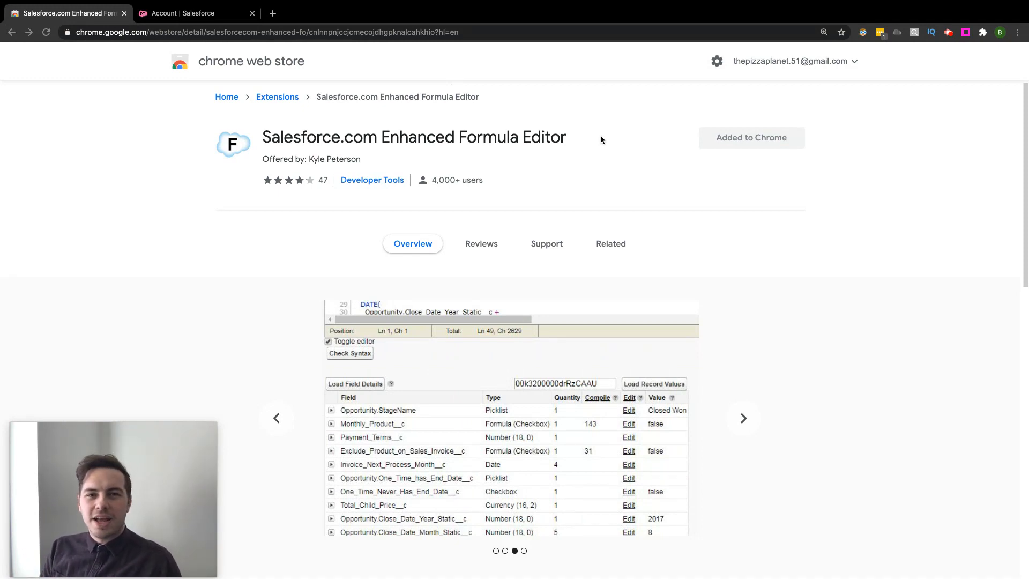
- Browse the extension's screenshots, then switch back to the Salesforce Account formula page
left_click(743, 418)
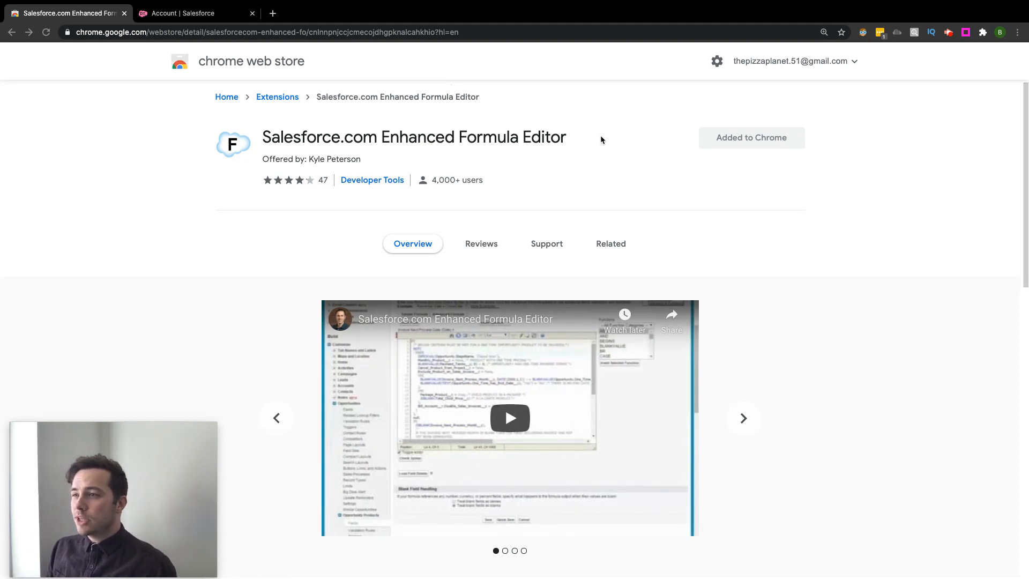
left_click(742, 417)
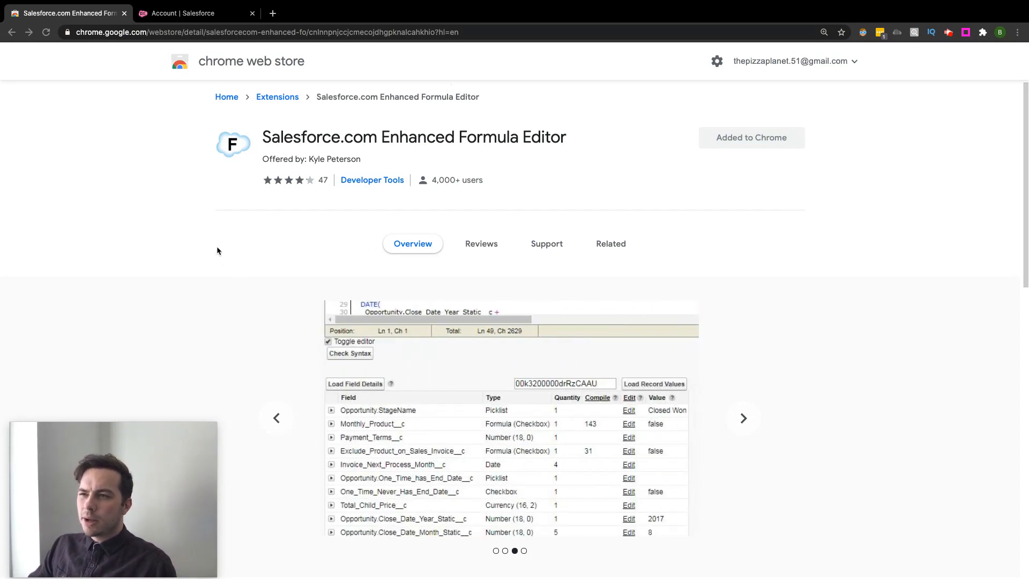
left_click(197, 13)
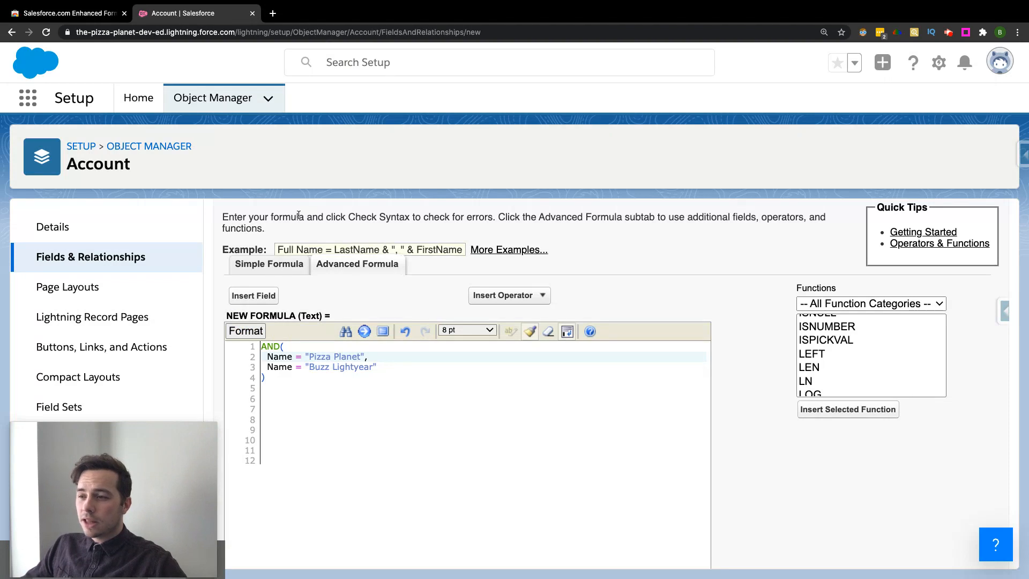
mouse_move(318, 423)
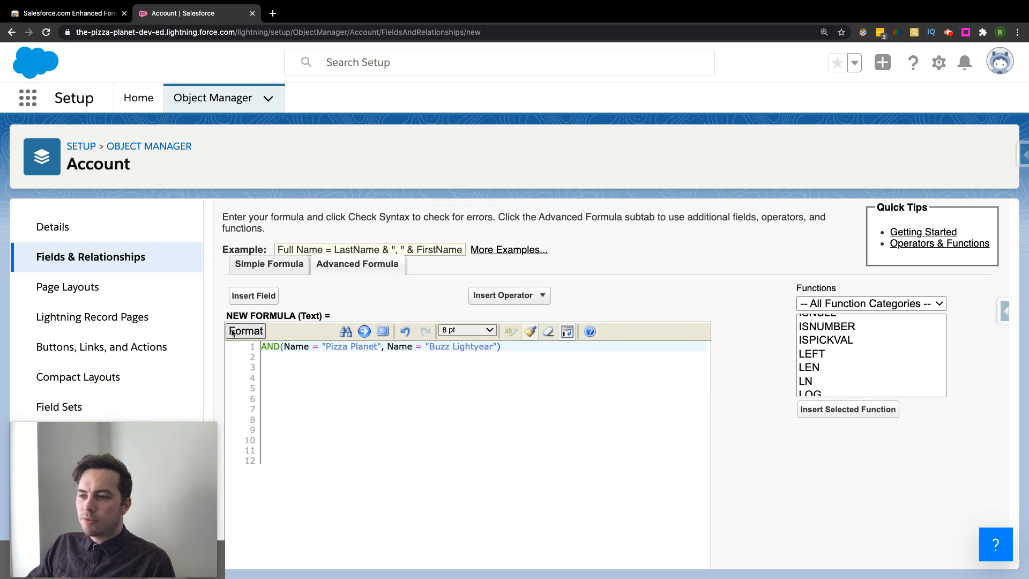
mouse_move(477, 330)
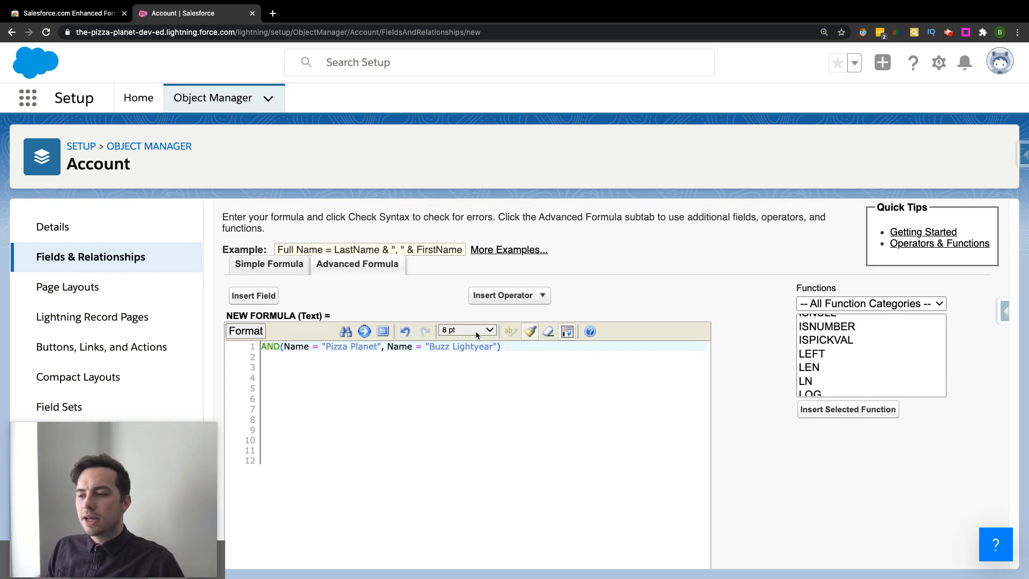
mouse_move(423, 402)
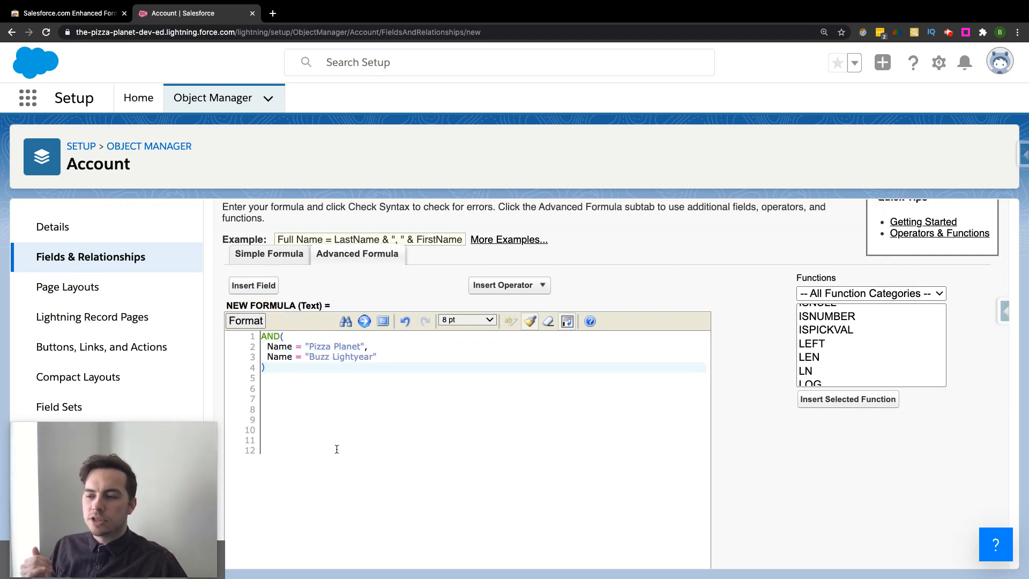
- Use find and replace to change every 'Name' in the formula to 'Id'
left_click(346, 321)
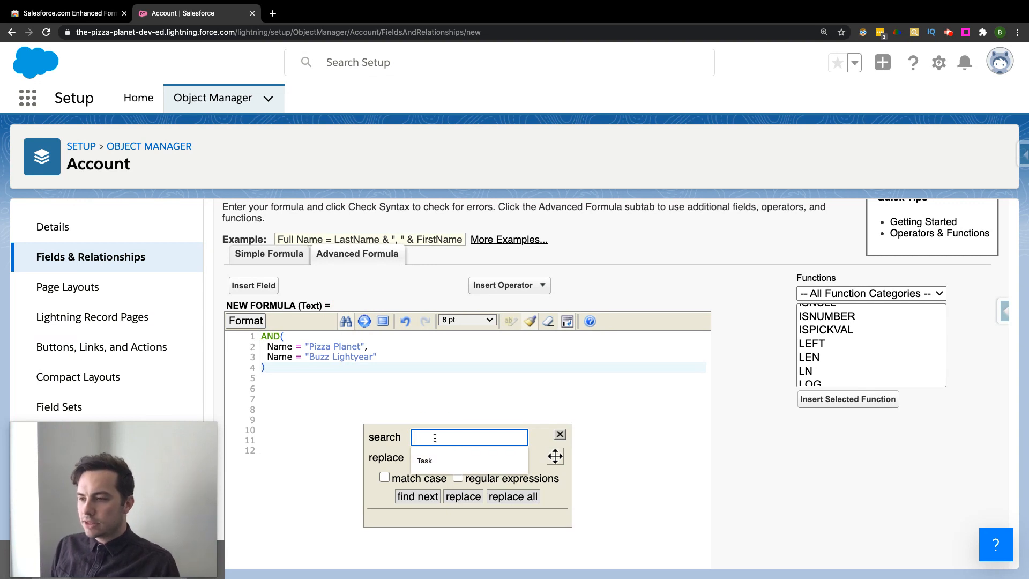
type("Name")
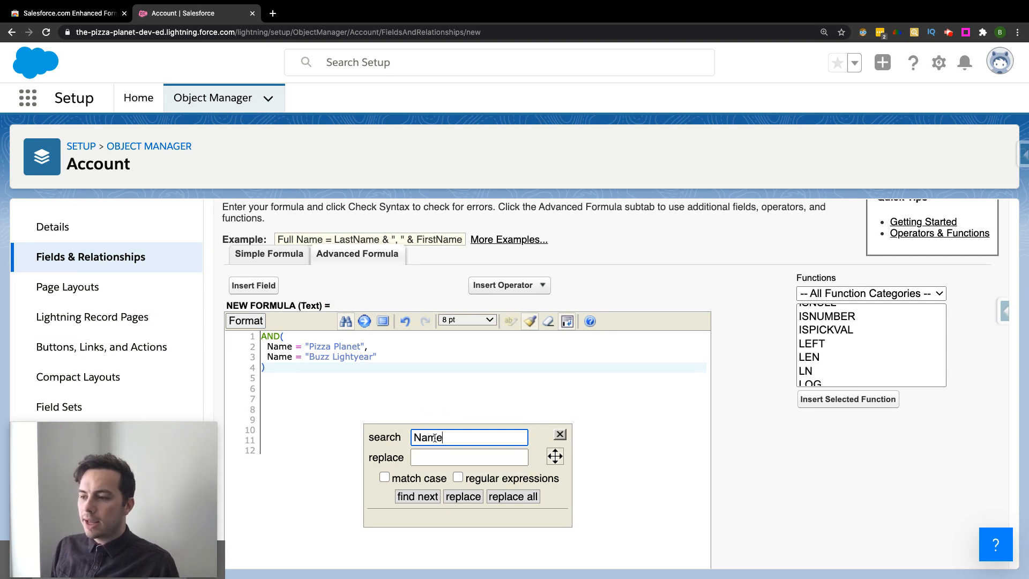
type("Id")
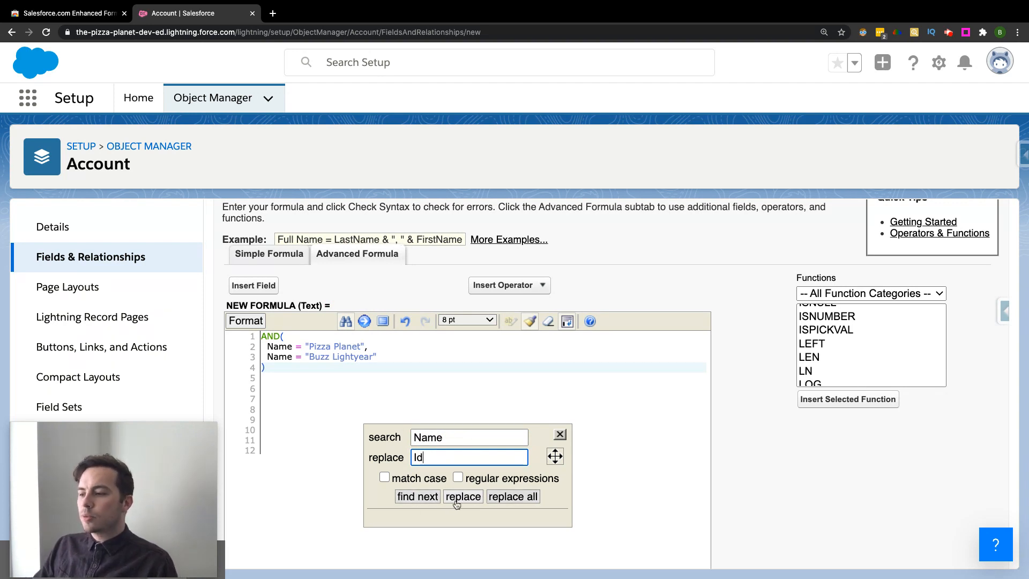
left_click(512, 496)
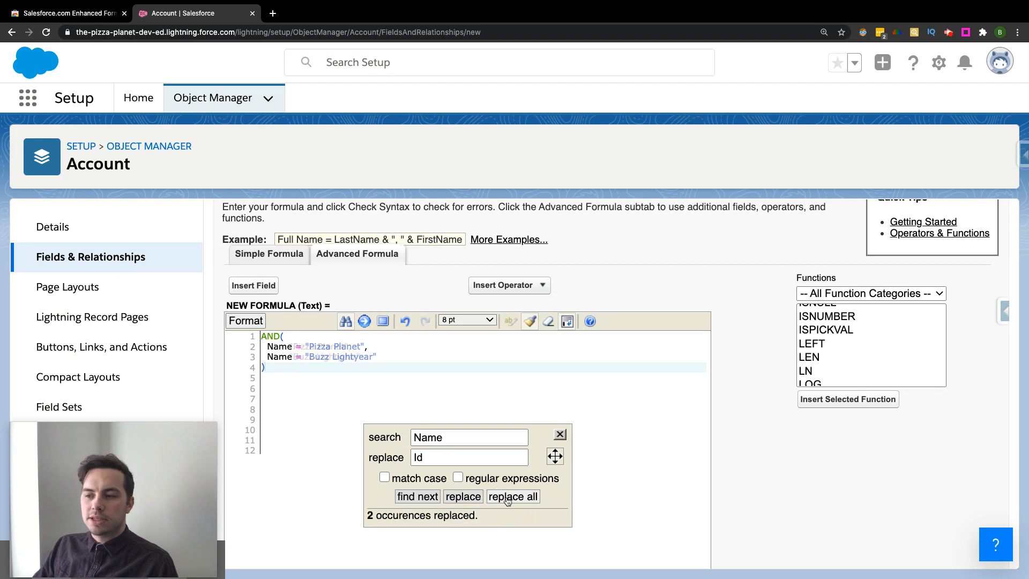
left_click(513, 496)
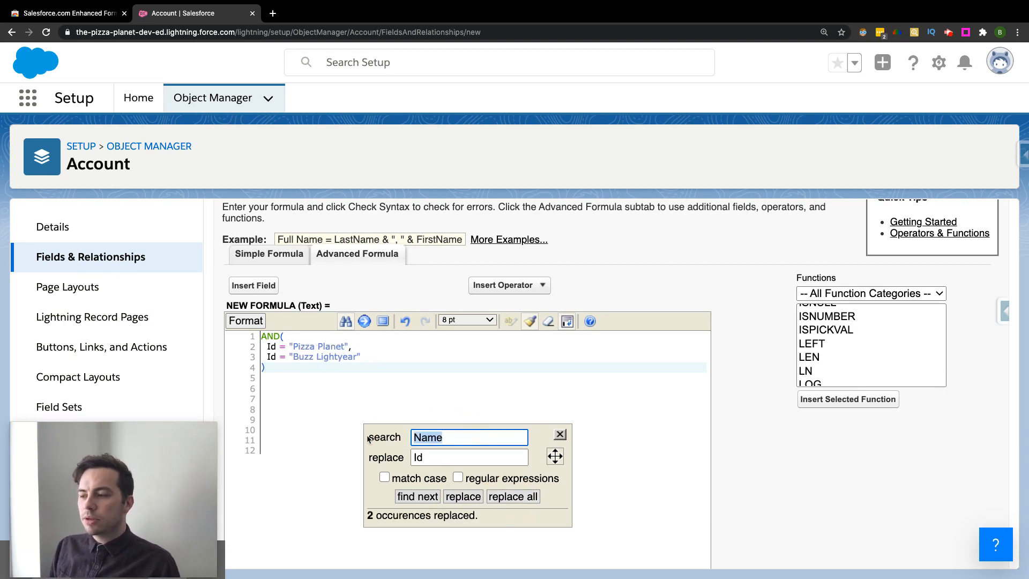
left_click(559, 434)
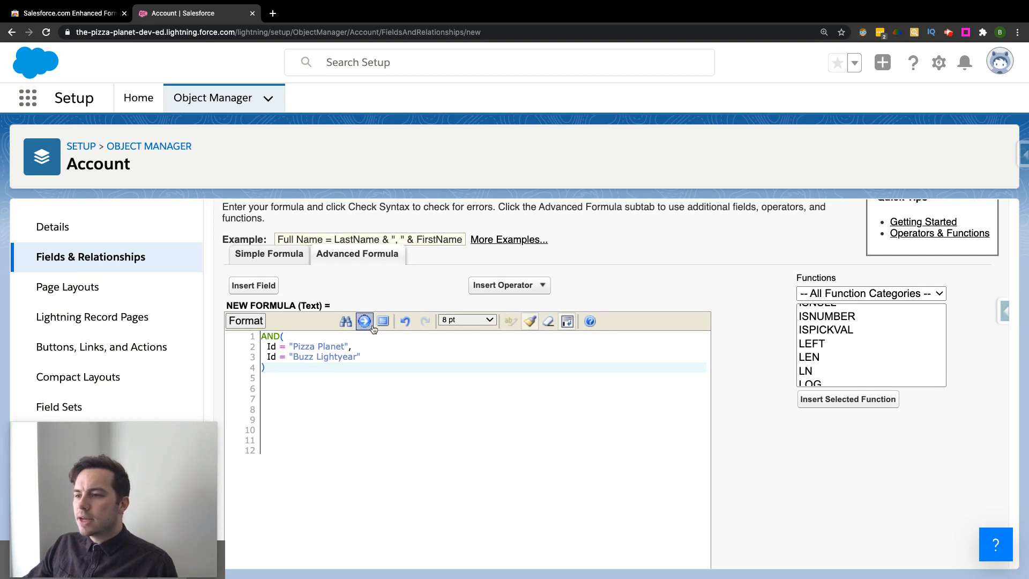
mouse_move(365, 321)
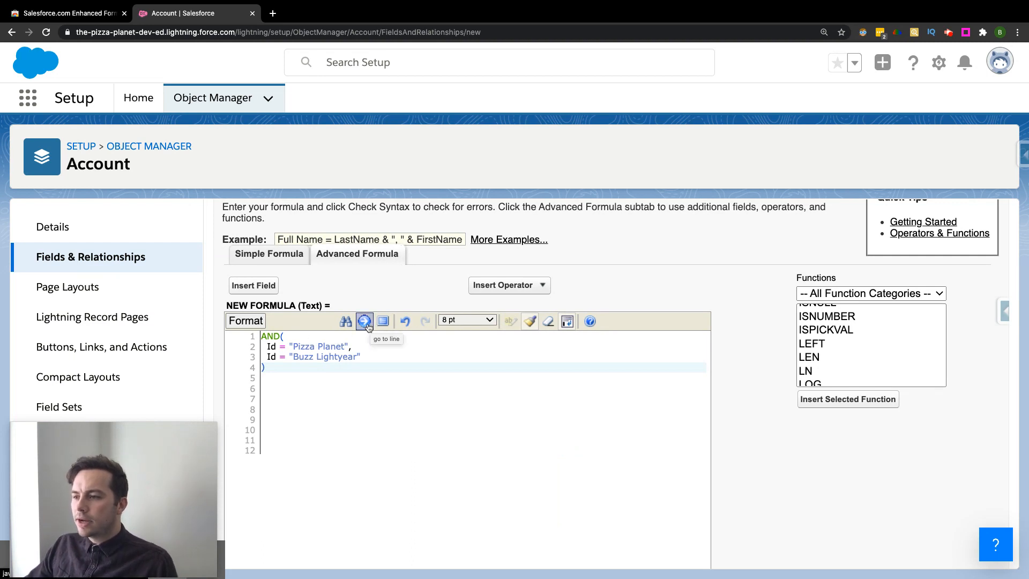
left_click(364, 321)
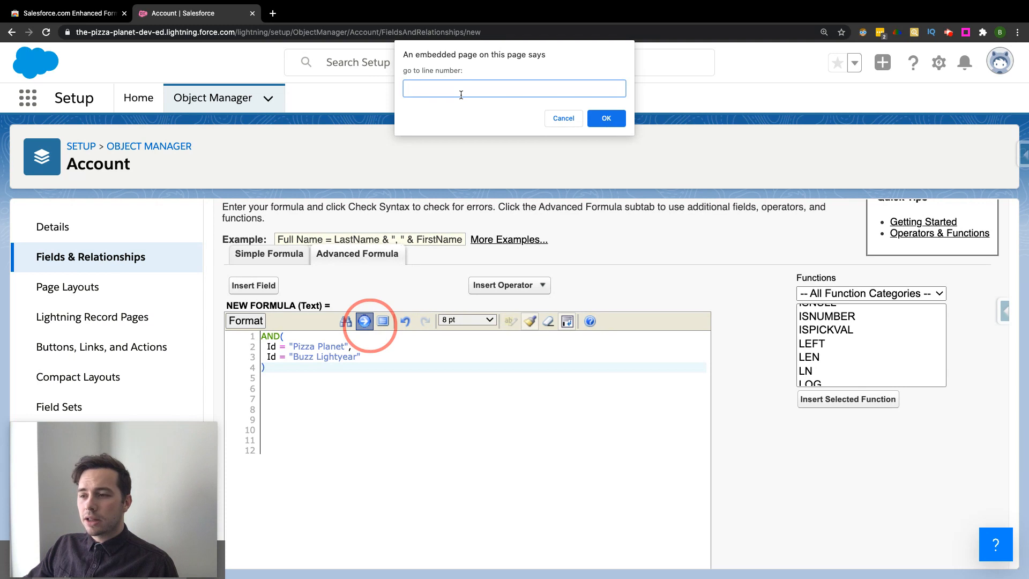
type("4")
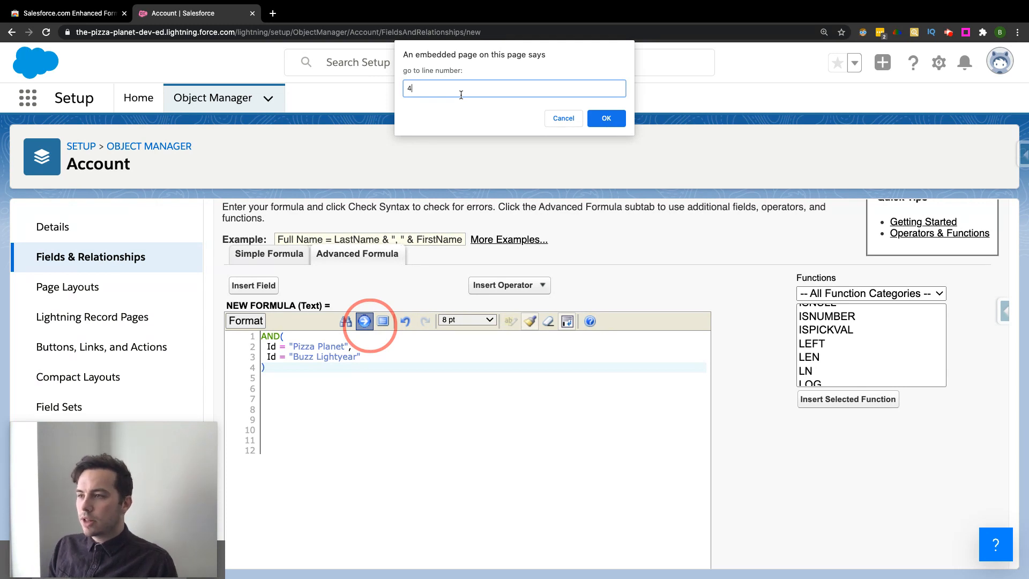
left_click(604, 119)
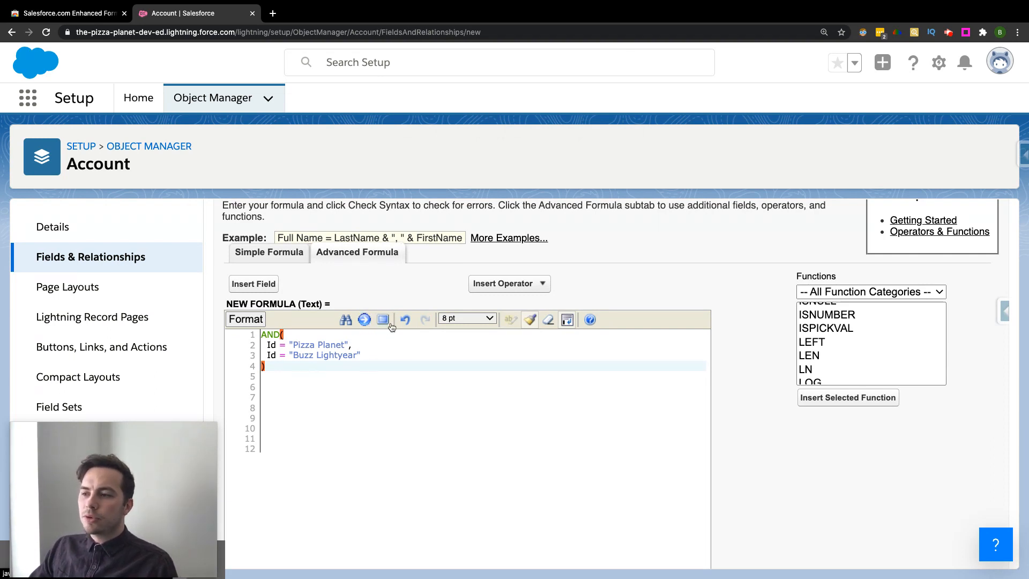
mouse_move(383, 319)
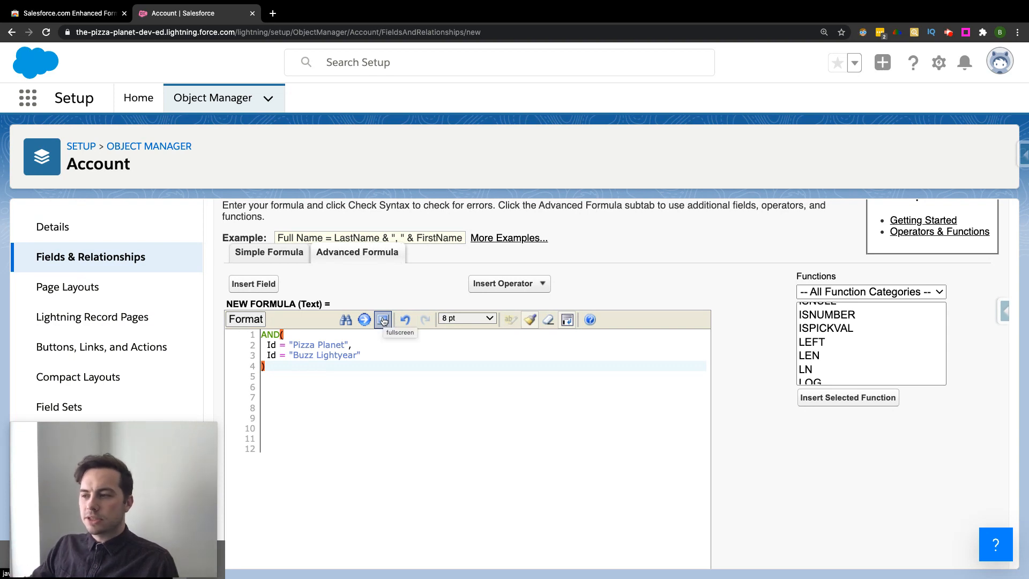
left_click(467, 319)
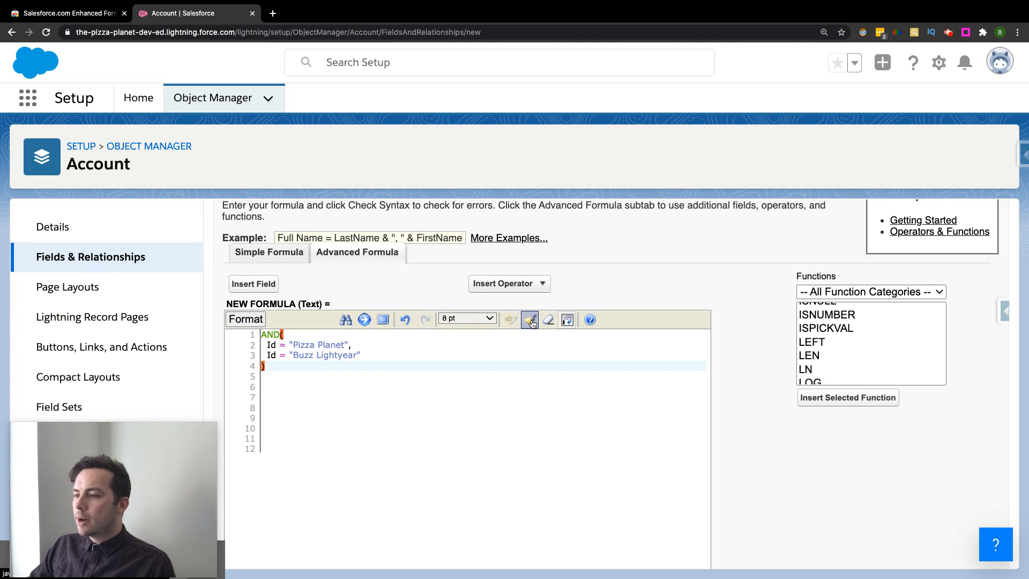
left_click(529, 319)
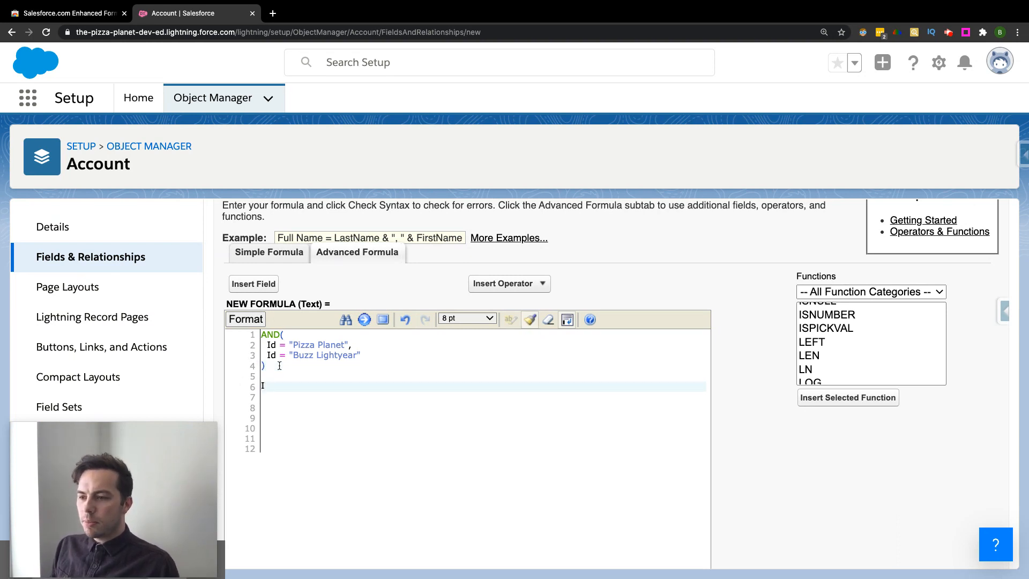
- Type 'IF(' on line 6, retyping characters to show auto-completion
type("IF")
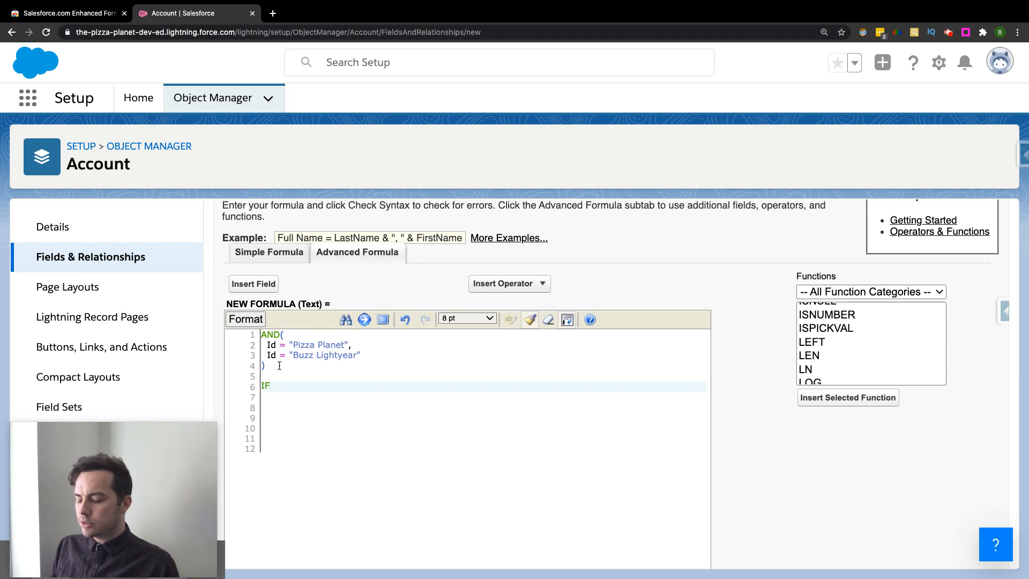
key("Backspace")
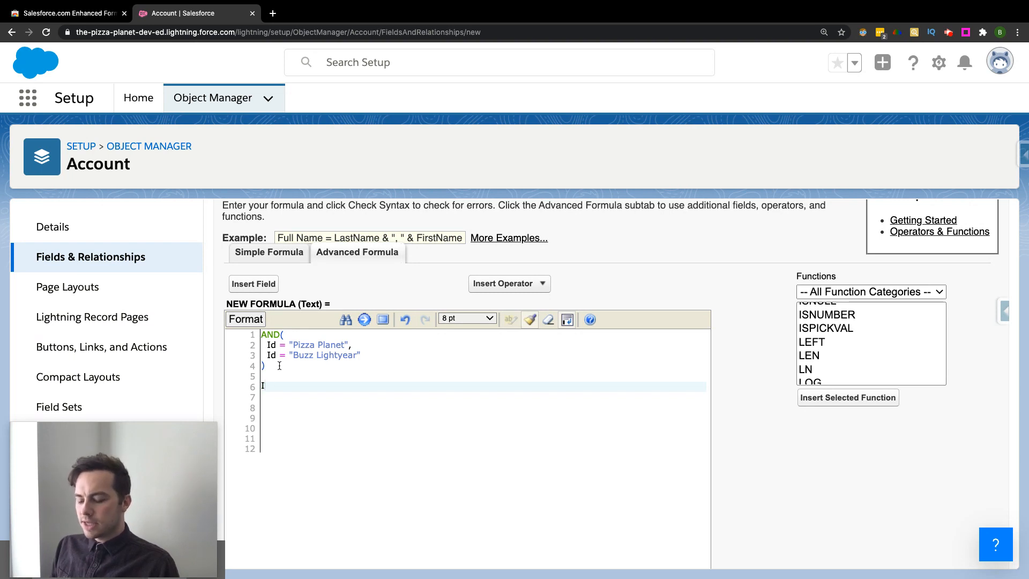
type("IF(")
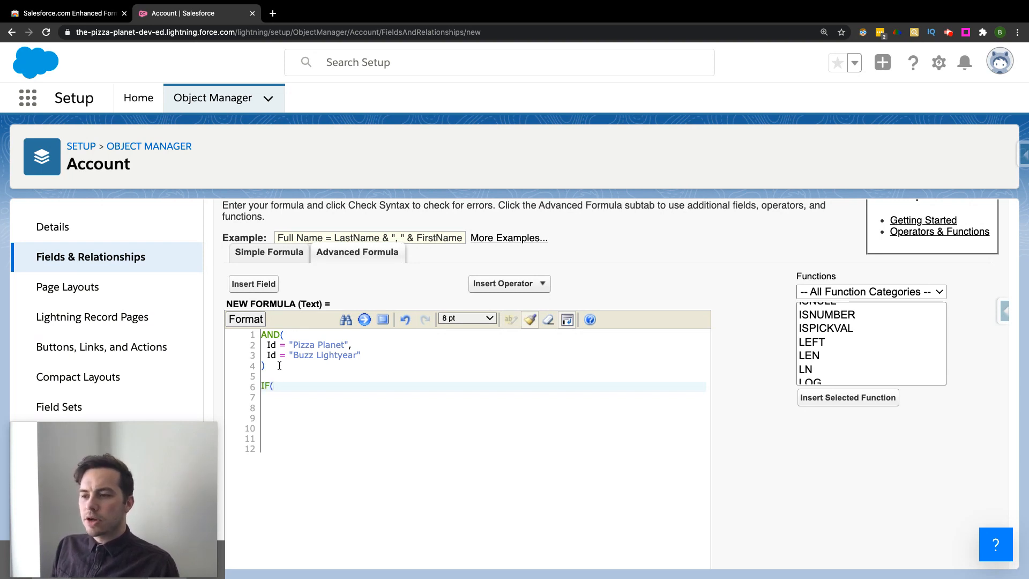
key("Backspace")
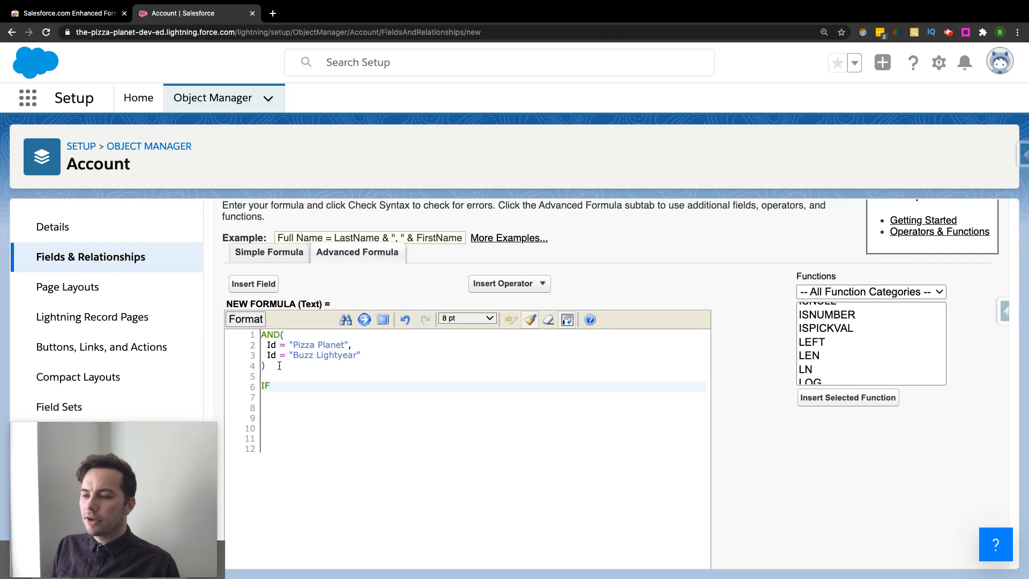
type("(")
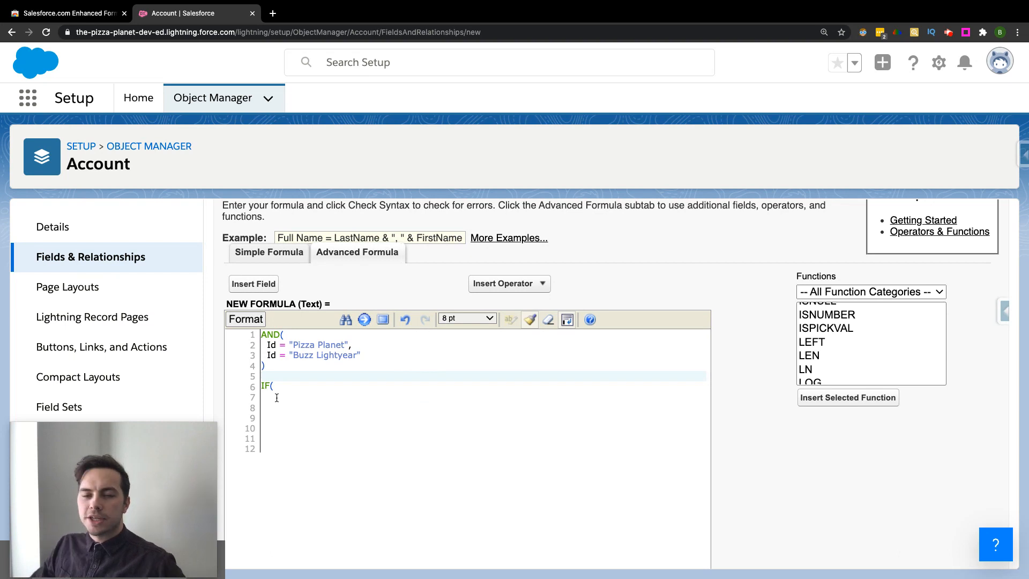
mouse_move(371, 400)
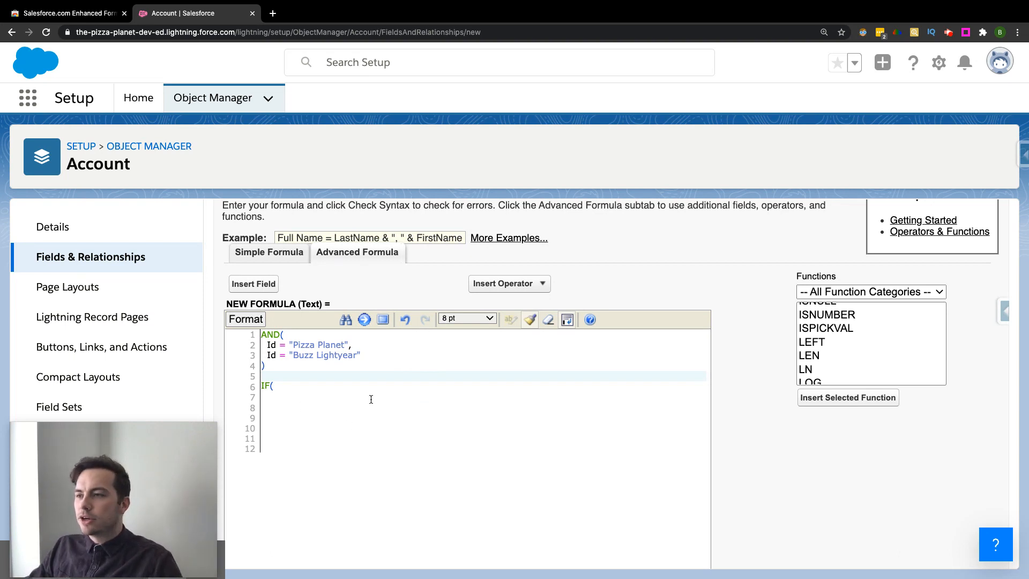